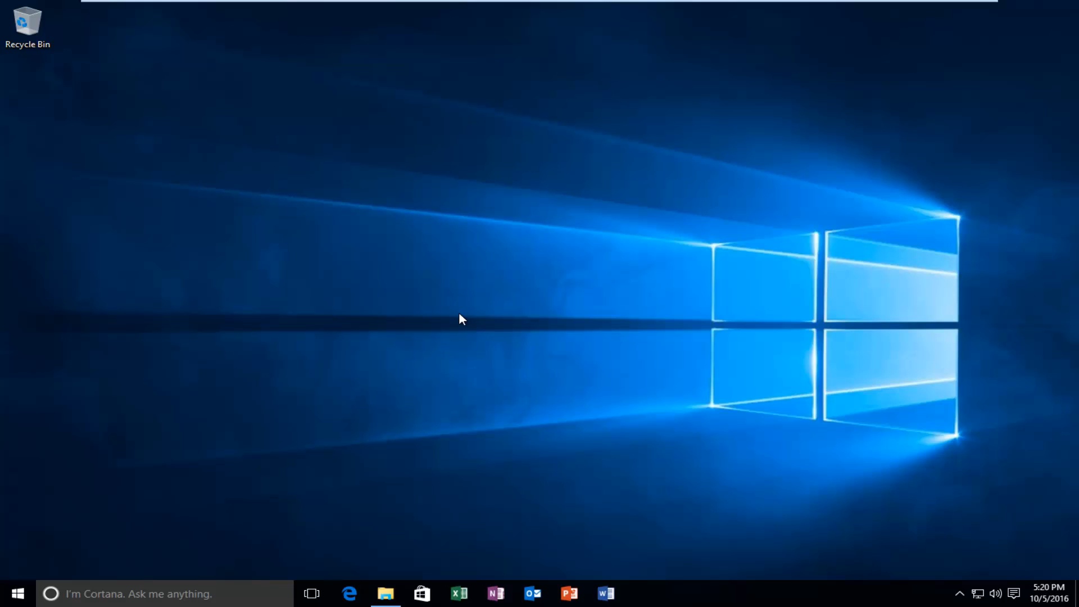
{"action": "mouse_move", "coordinate": [432, 274]}
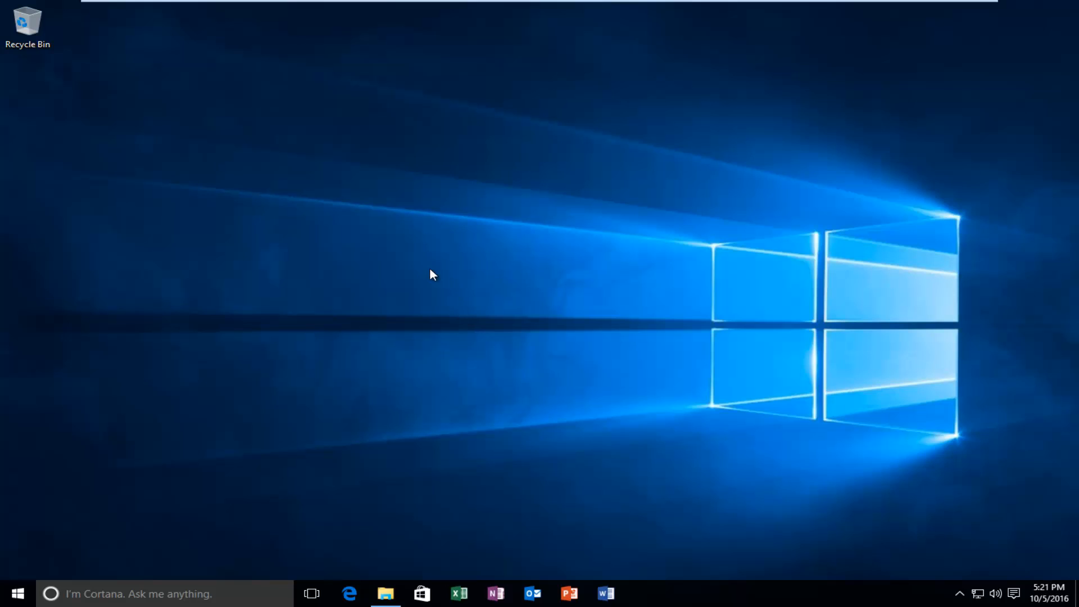
{"action": "mouse_move", "coordinate": [423, 334]}
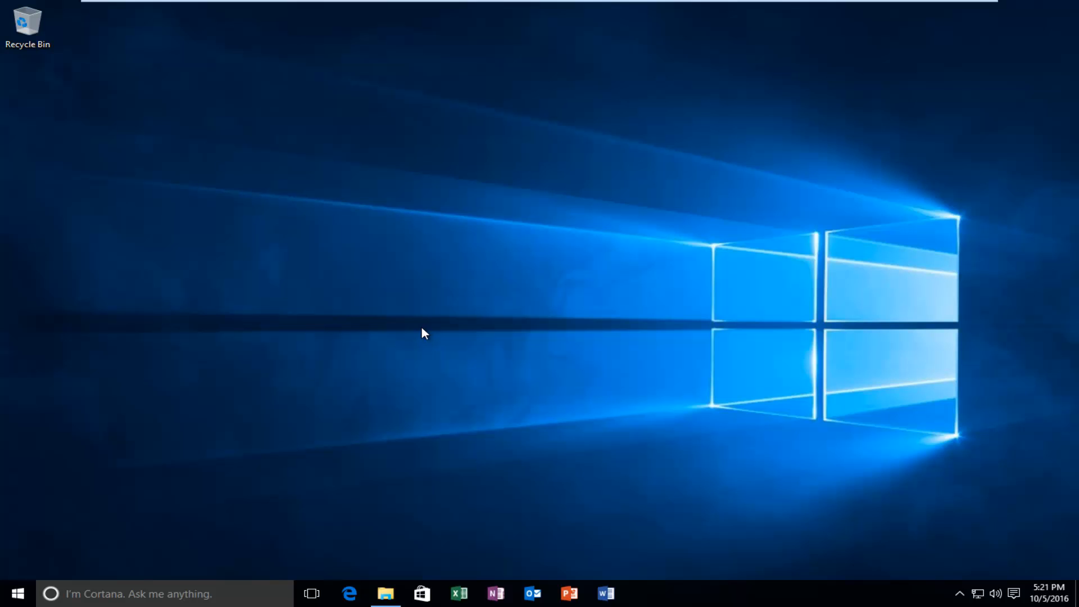
{"action": "mouse_move", "coordinate": [944, 512]}
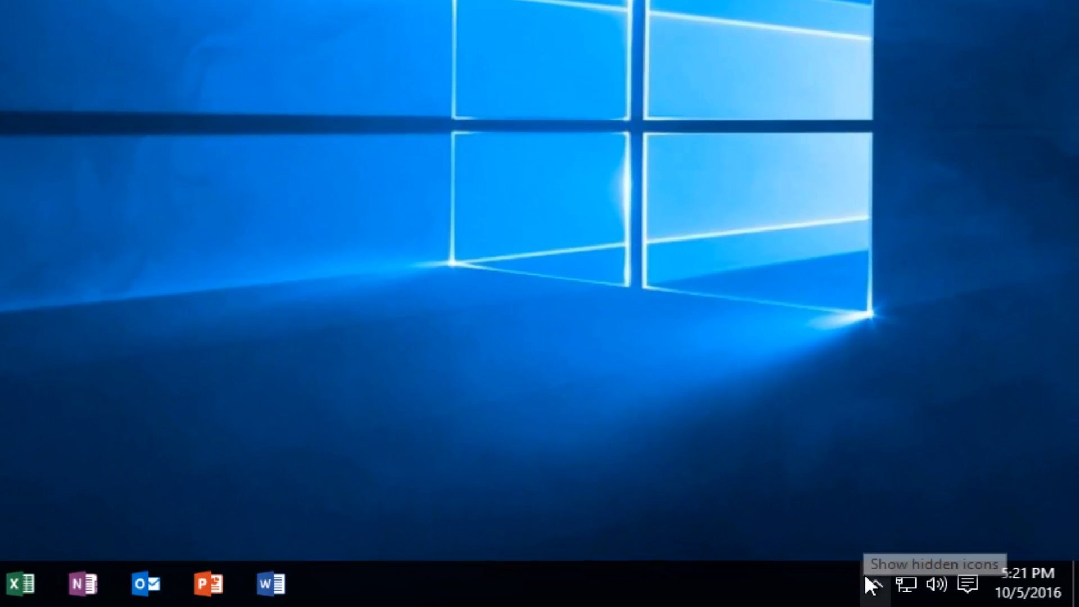
{"action": "mouse_move", "coordinate": [960, 589]}
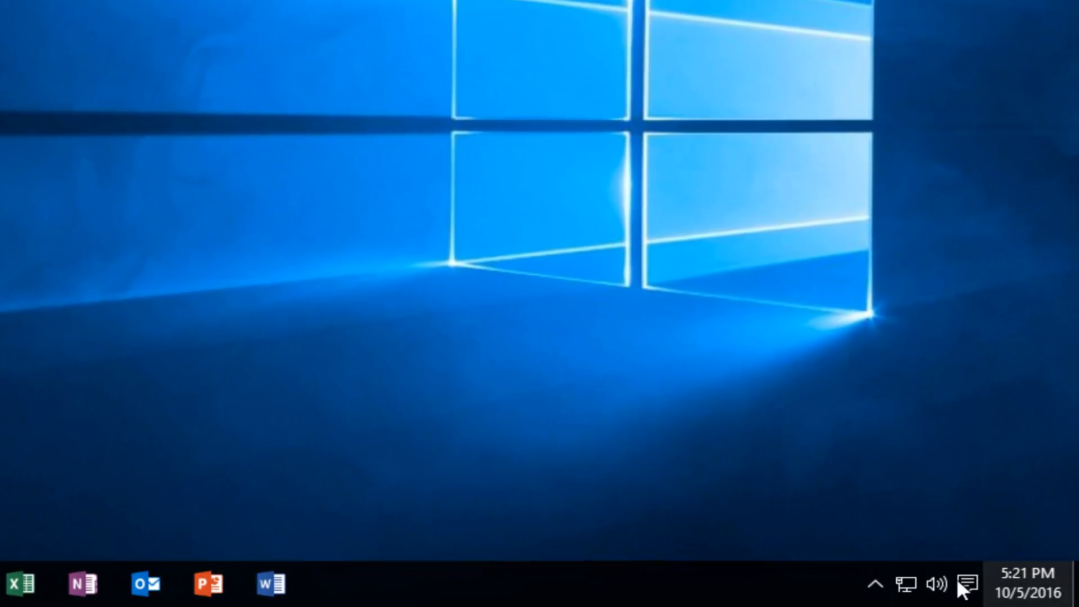
{"action": "mouse_move", "coordinate": [875, 584]}
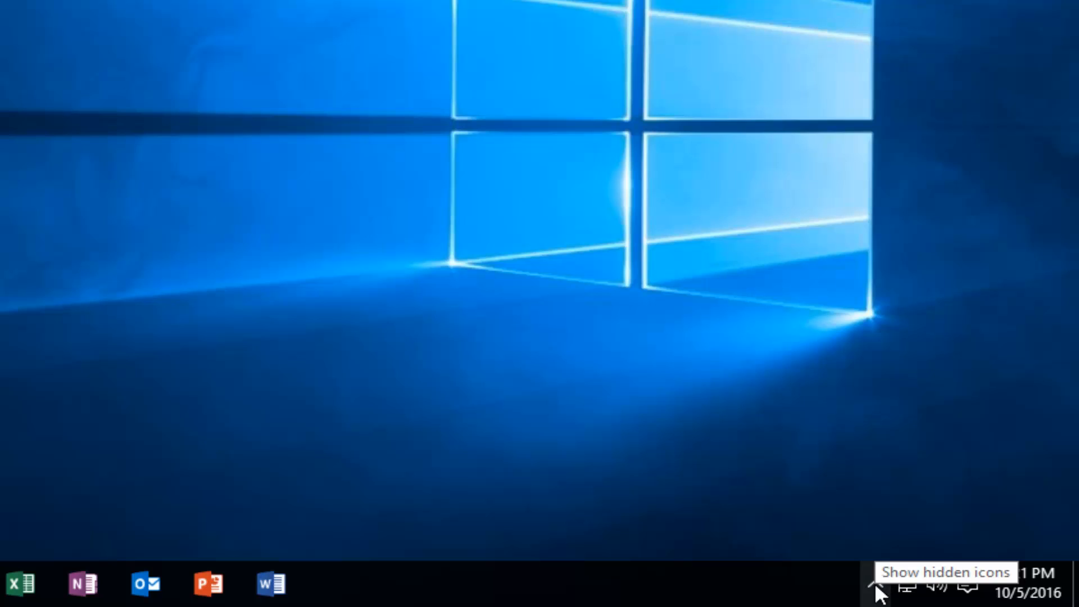
Expand the taskbar's hidden tray icons to reveal OneDrive's not-signed-in status.
{"action": "left_click", "coordinate": [876, 584]}
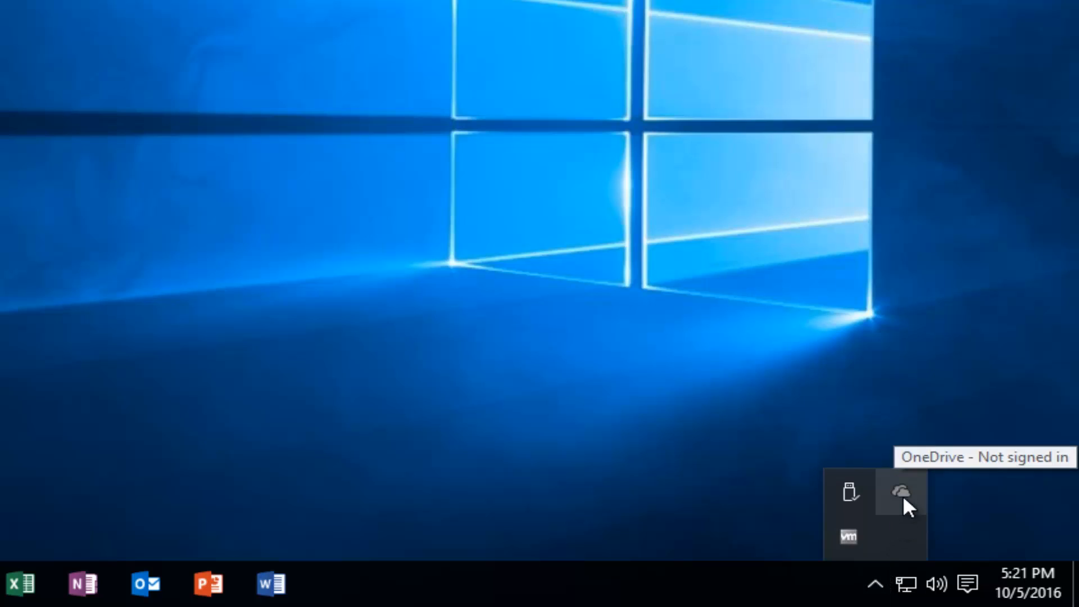
{"action": "mouse_move", "coordinate": [901, 512]}
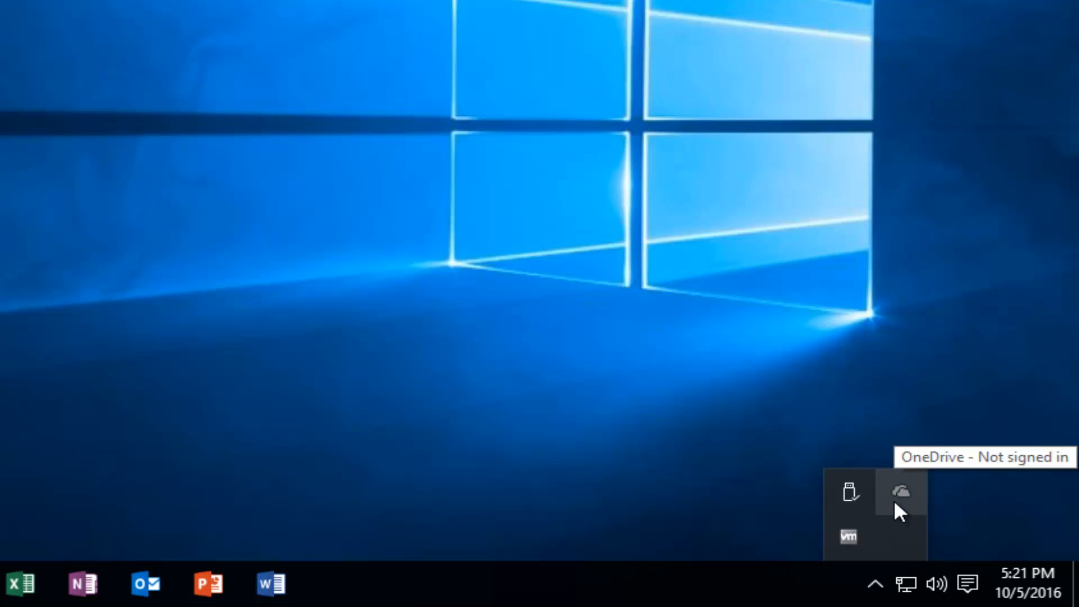
{"action": "mouse_move", "coordinate": [903, 498]}
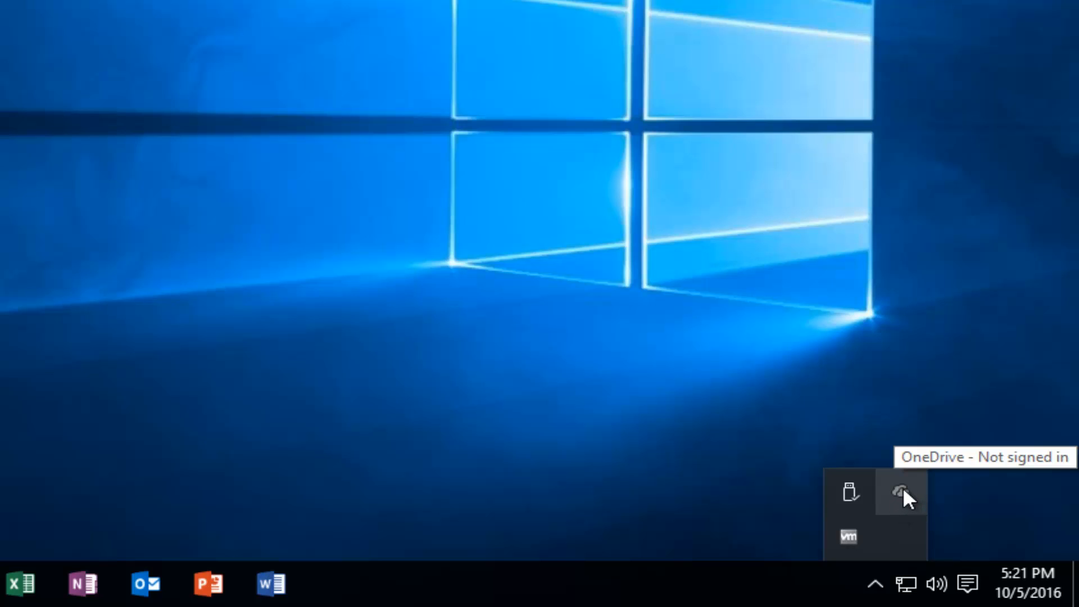
{"action": "mouse_move", "coordinate": [904, 503]}
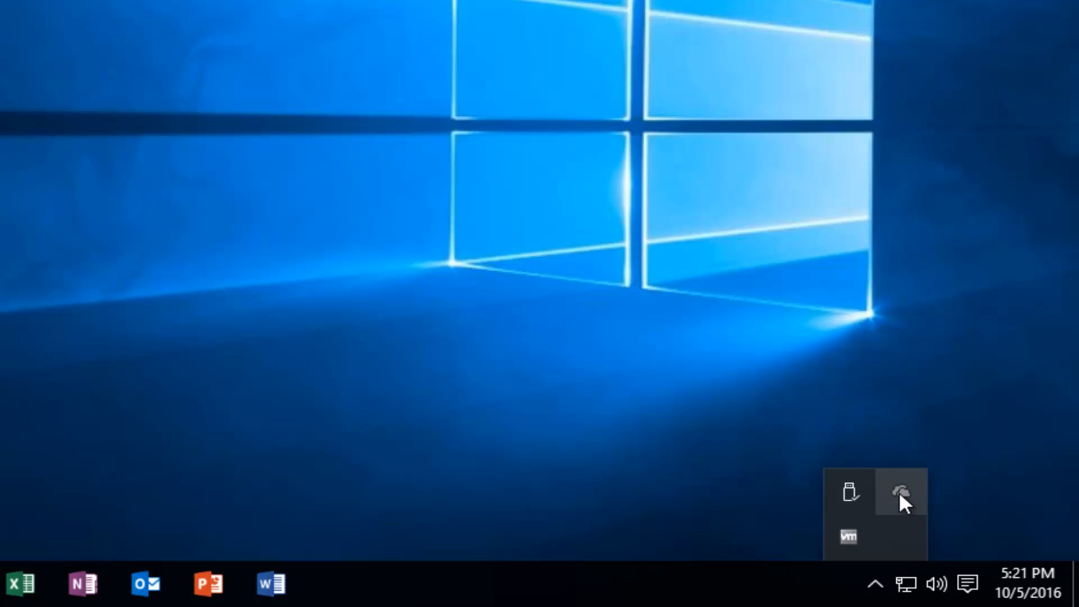
Launch OneDrive from the tray overflow and choose 'Get started' on the welcome window.
{"action": "left_click", "coordinate": [901, 491]}
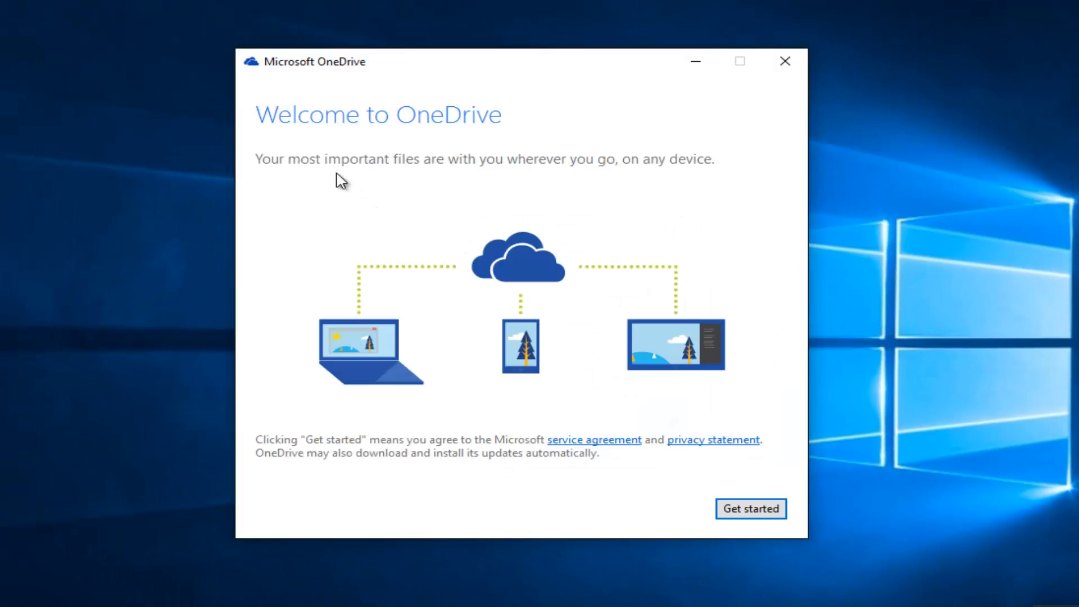
{"action": "mouse_move", "coordinate": [389, 175]}
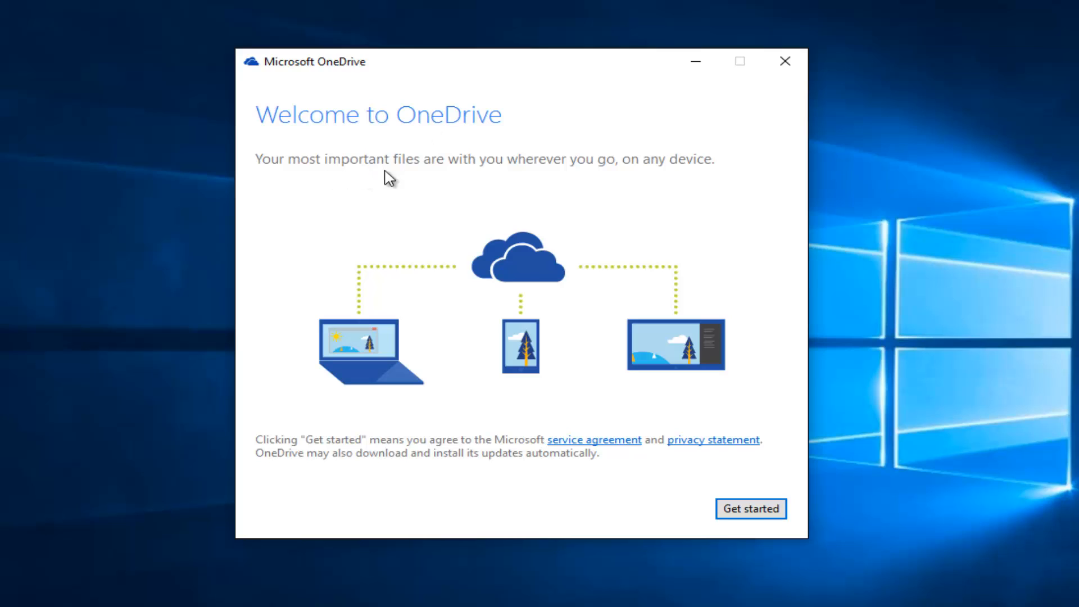
{"action": "mouse_move", "coordinate": [589, 178]}
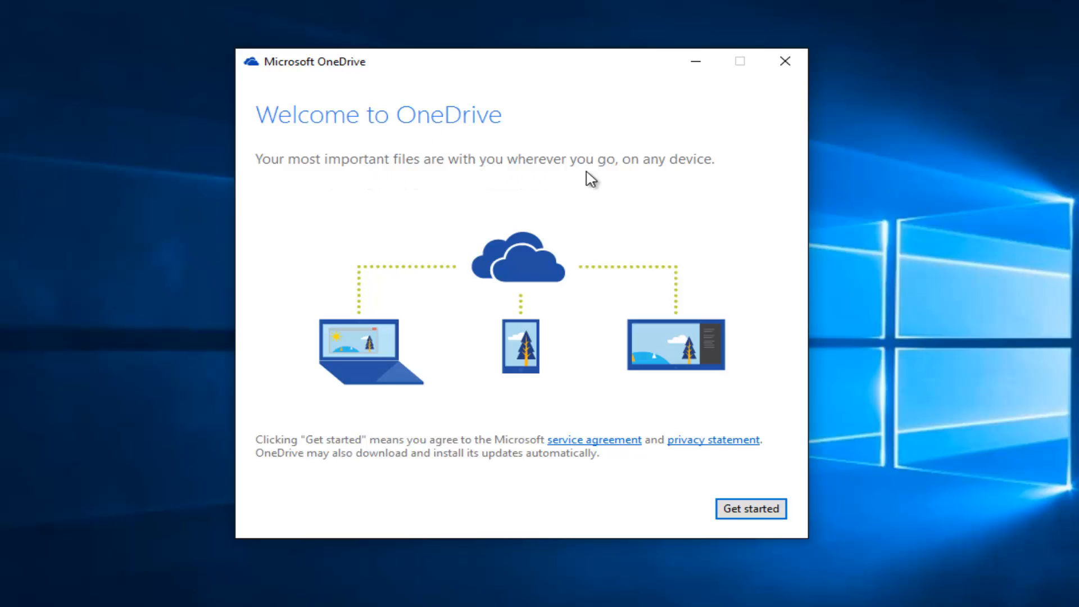
{"action": "mouse_move", "coordinate": [611, 363]}
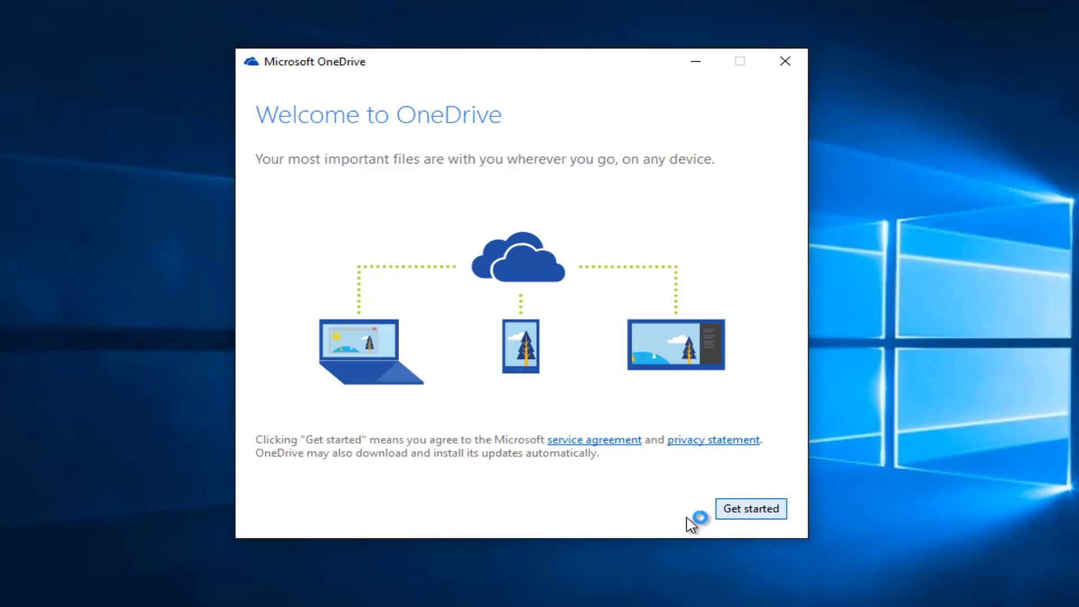
{"action": "left_click", "coordinate": [751, 508]}
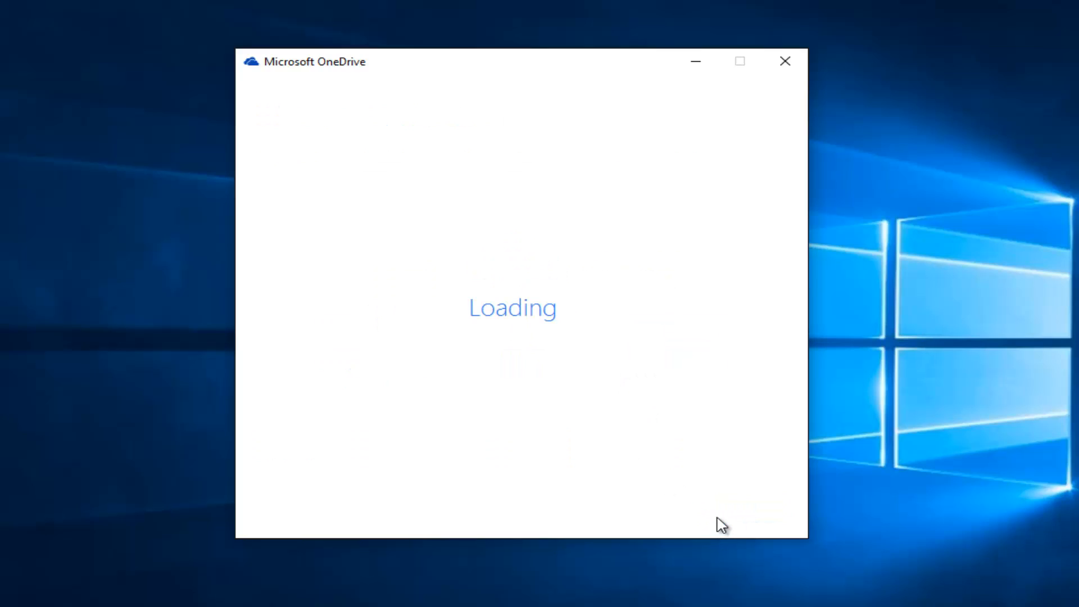
{"action": "mouse_move", "coordinate": [440, 83]}
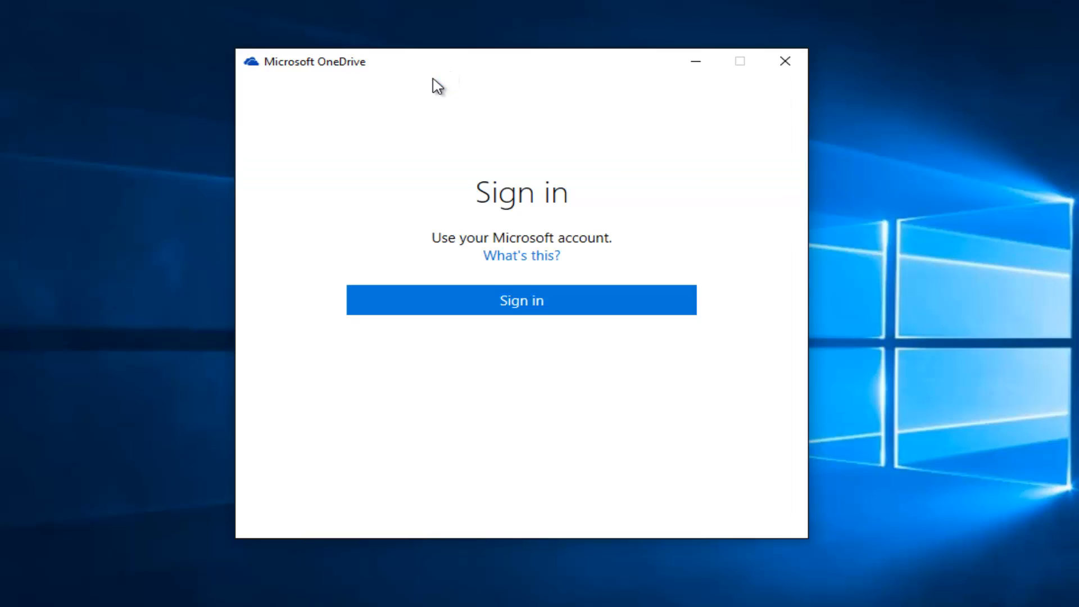
Choose 'Sign in' to show the Microsoft account email and password fields.
{"action": "left_click", "coordinate": [521, 301]}
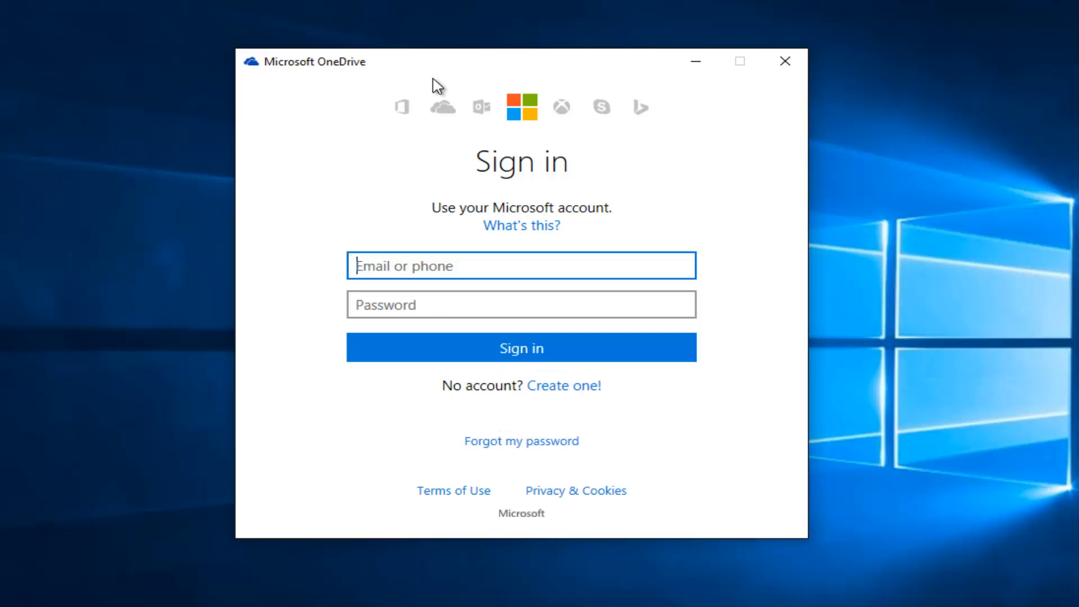
{"action": "mouse_move", "coordinate": [488, 304]}
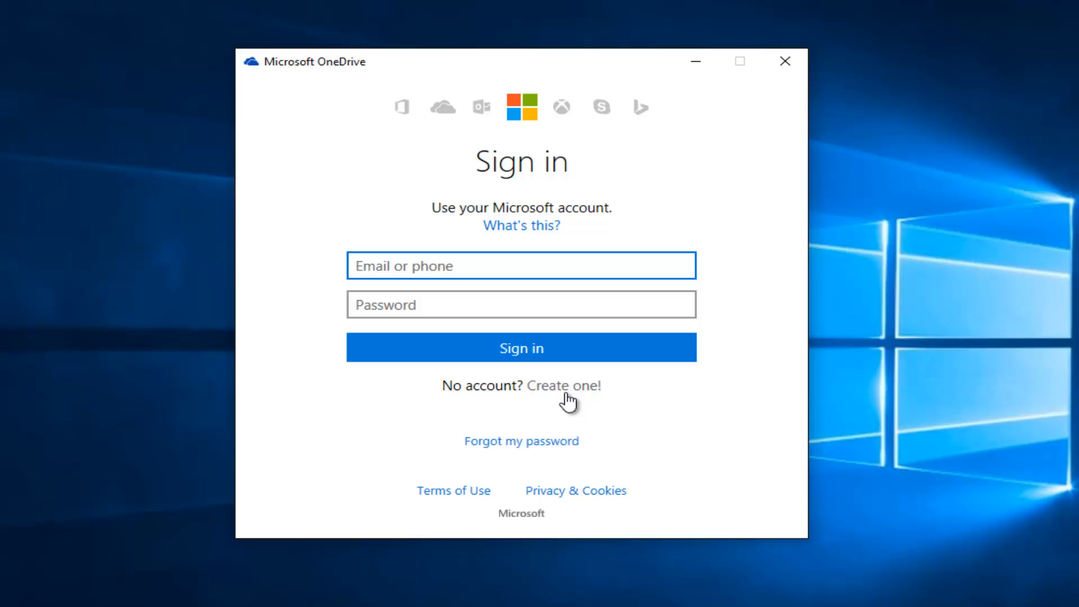
{"action": "mouse_move", "coordinate": [536, 397]}
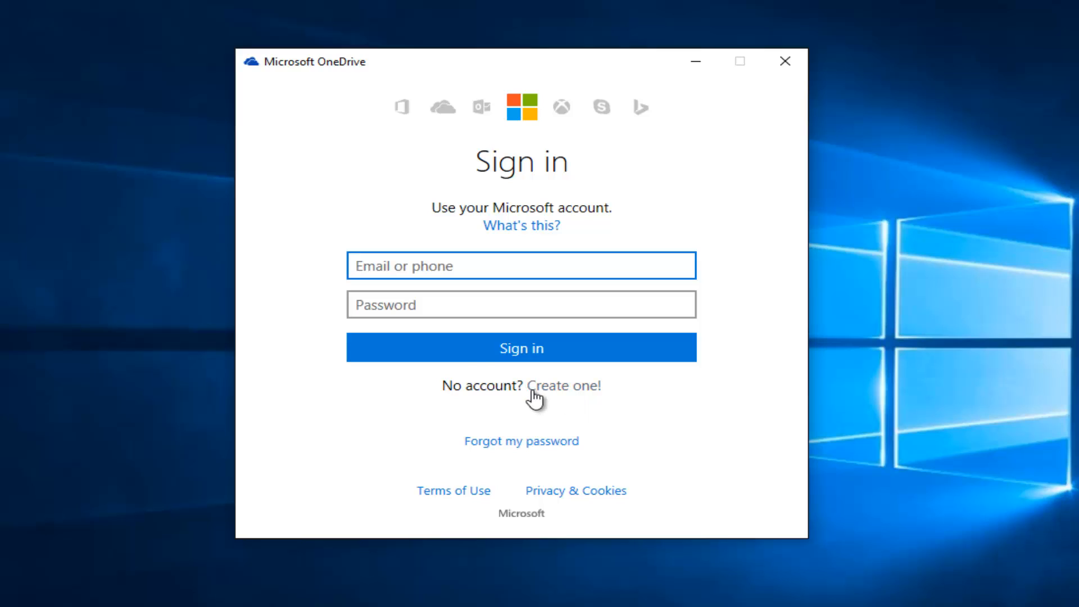
{"action": "mouse_move", "coordinate": [333, 367]}
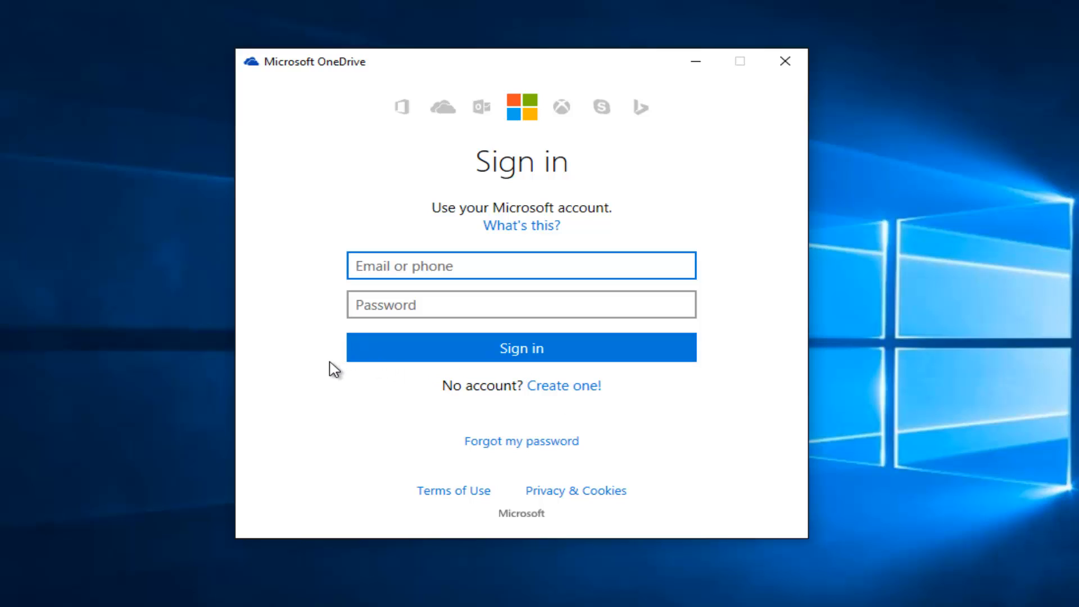